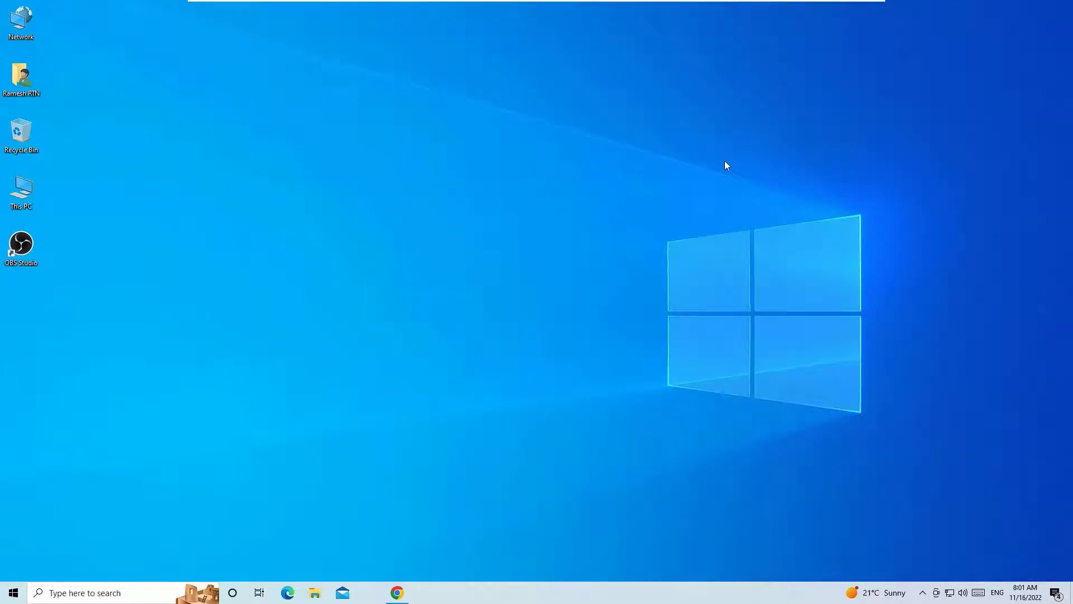
mouse_move(688, 268)
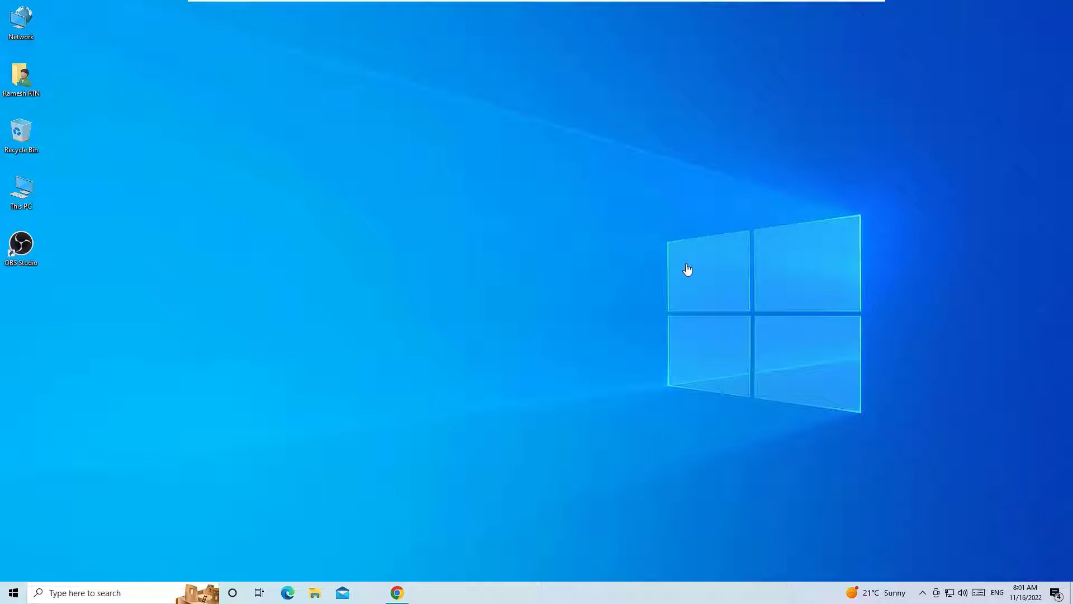
mouse_move(389, 566)
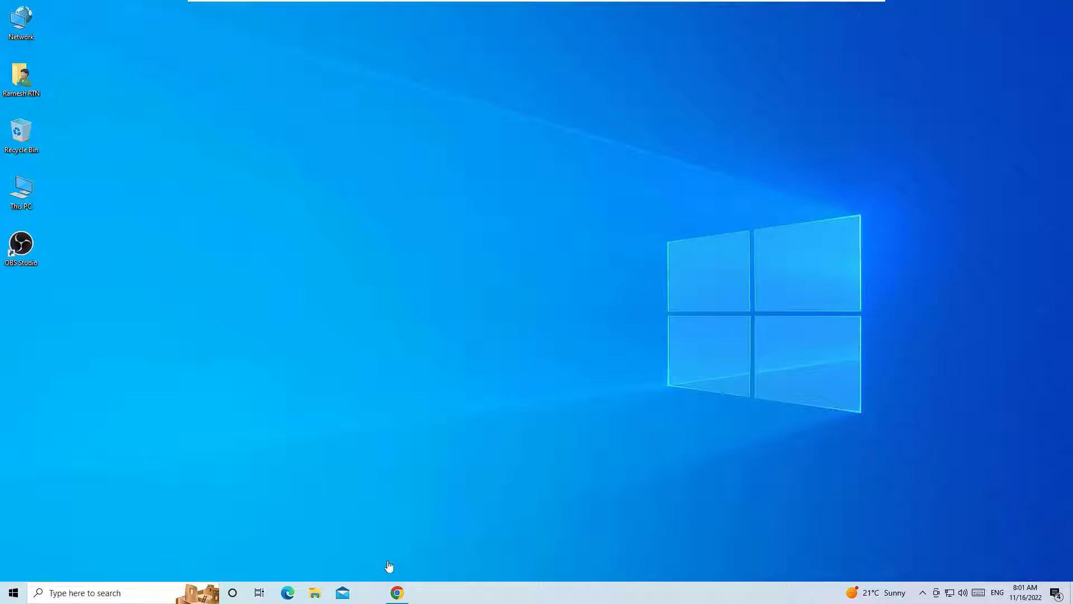
Launch Chrome, search 'telegram web', and open the desktop.telegram.org Telegram Desktop result
left_click(396, 592)
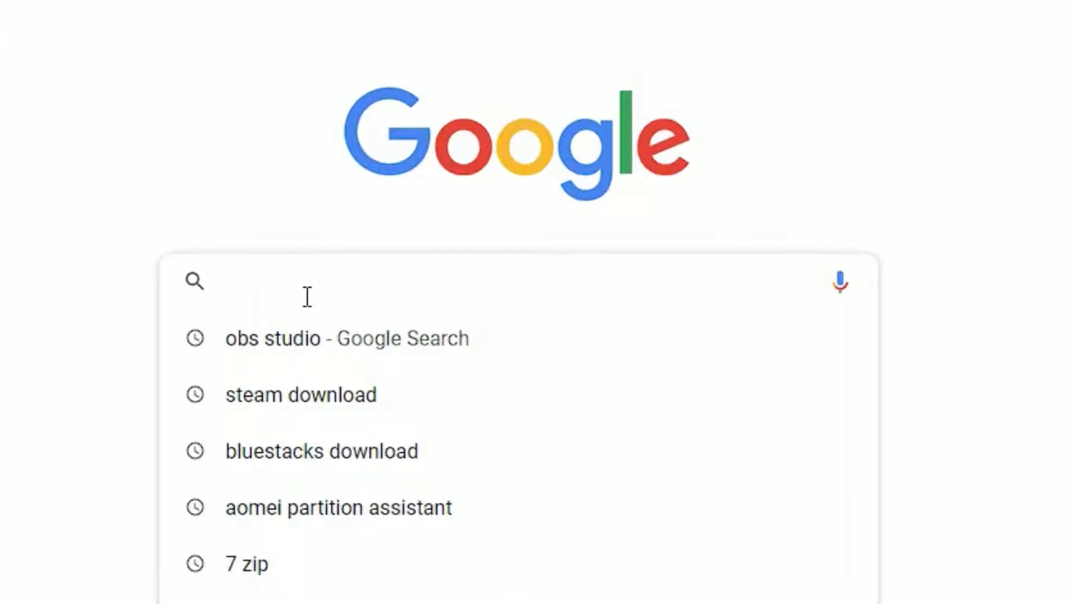
type("telegram web")
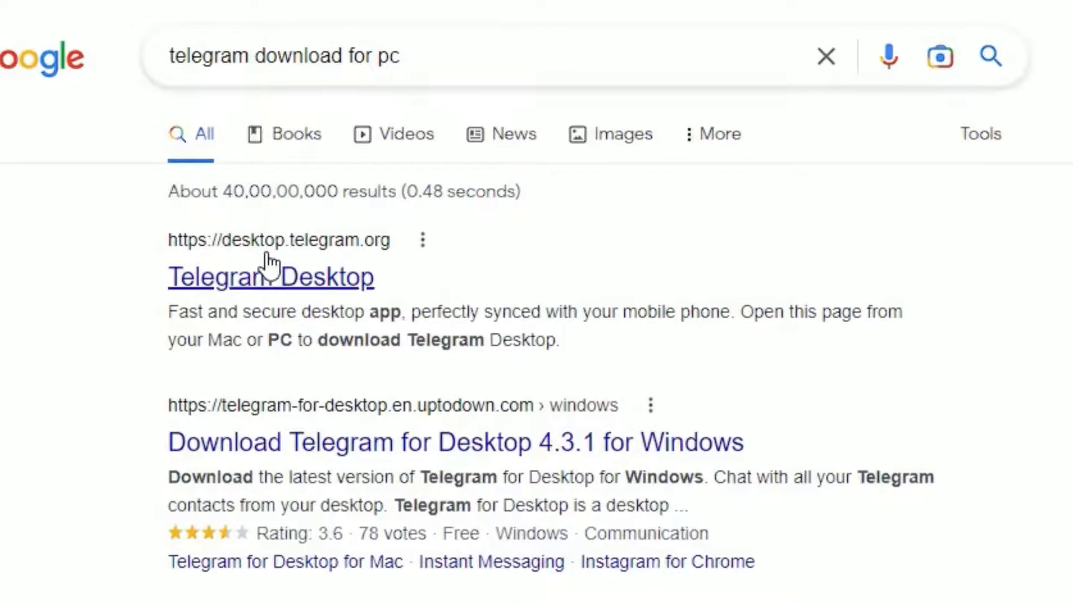
mouse_move(311, 264)
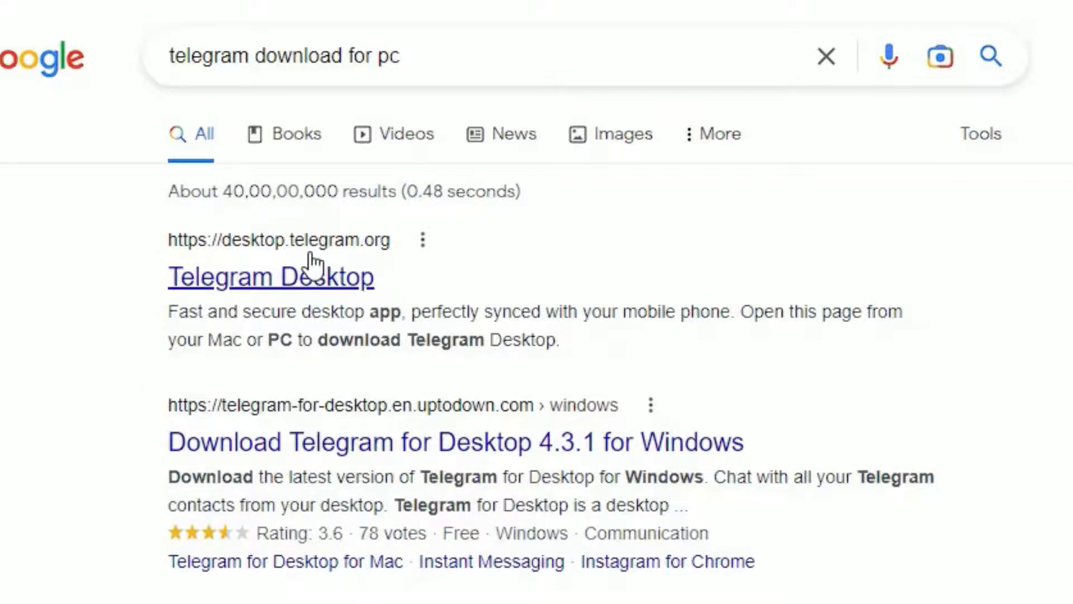
left_click(269, 277)
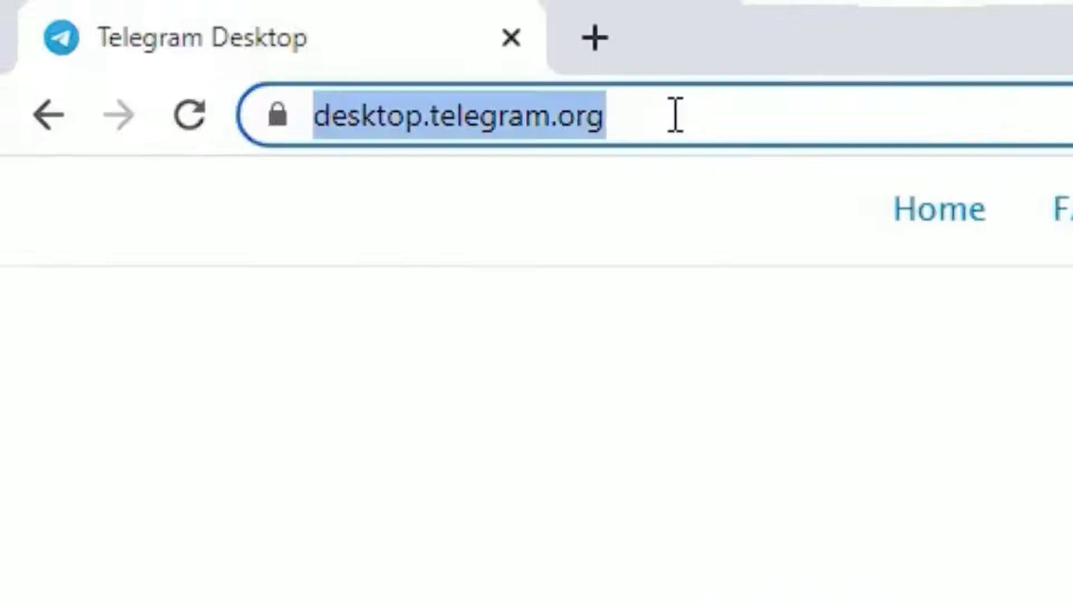
mouse_move(520, 157)
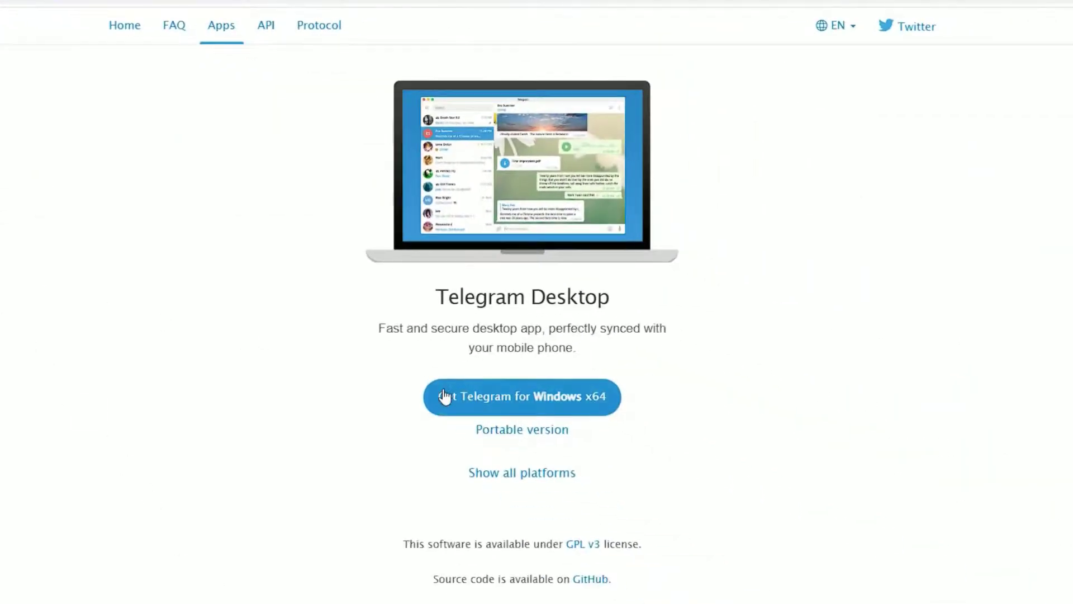
mouse_move(653, 413)
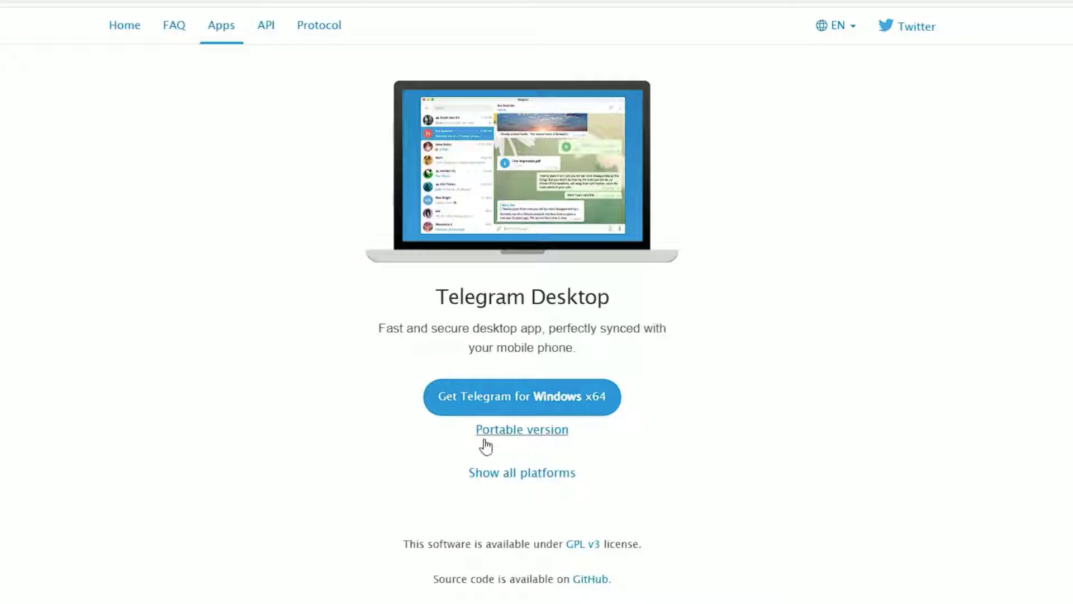
Expand the page to list Windows, macOS, Linux and 32-bit Windows downloads
left_click(521, 472)
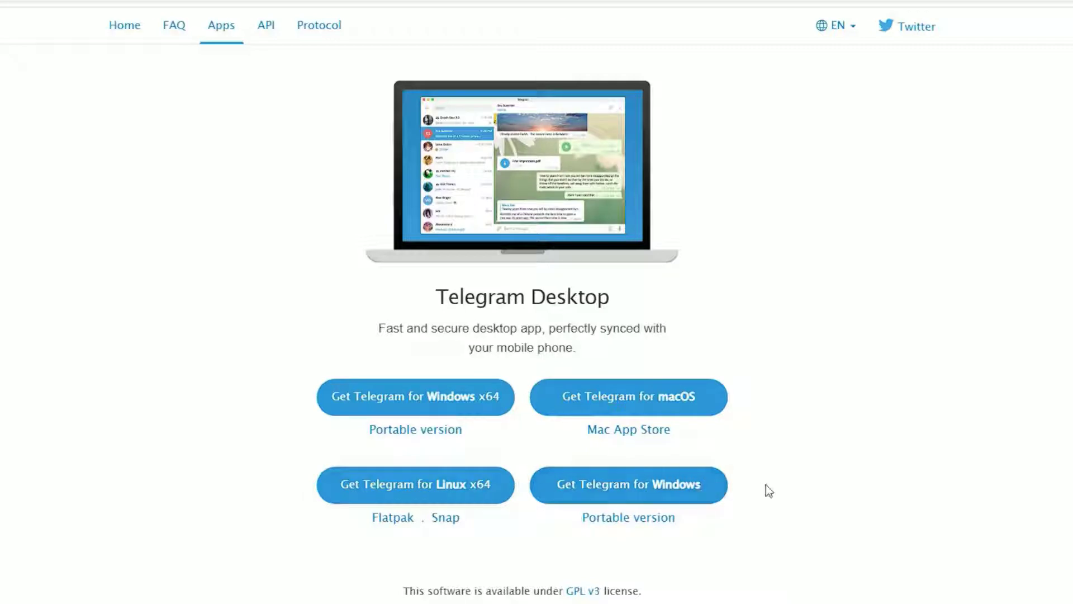
mouse_move(535, 421)
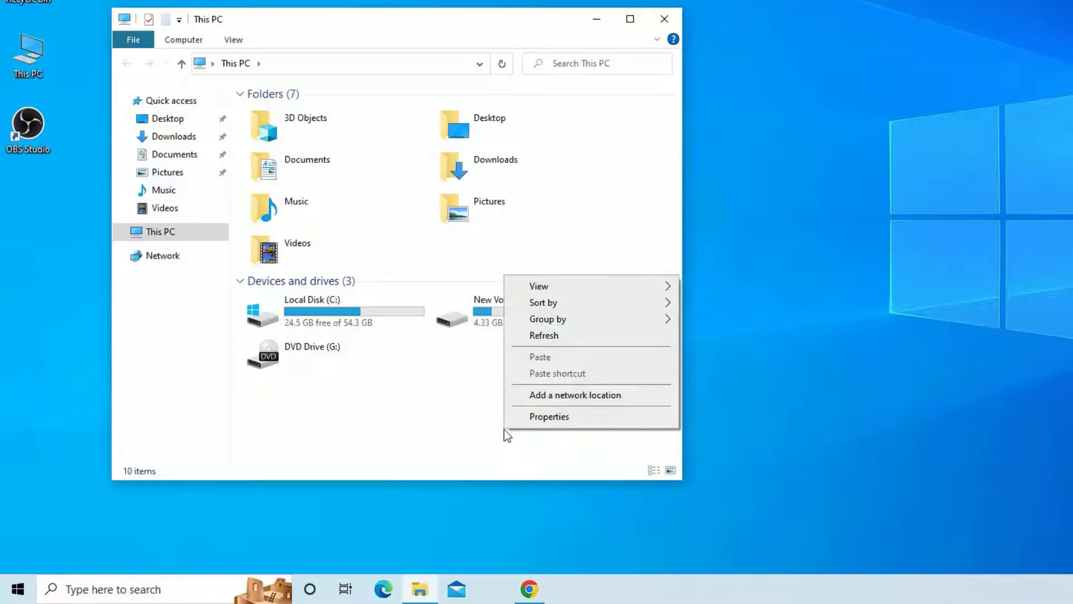
Confirm 64-bit Windows 10 in This PC properties, then return to the Chrome download page
left_click(549, 416)
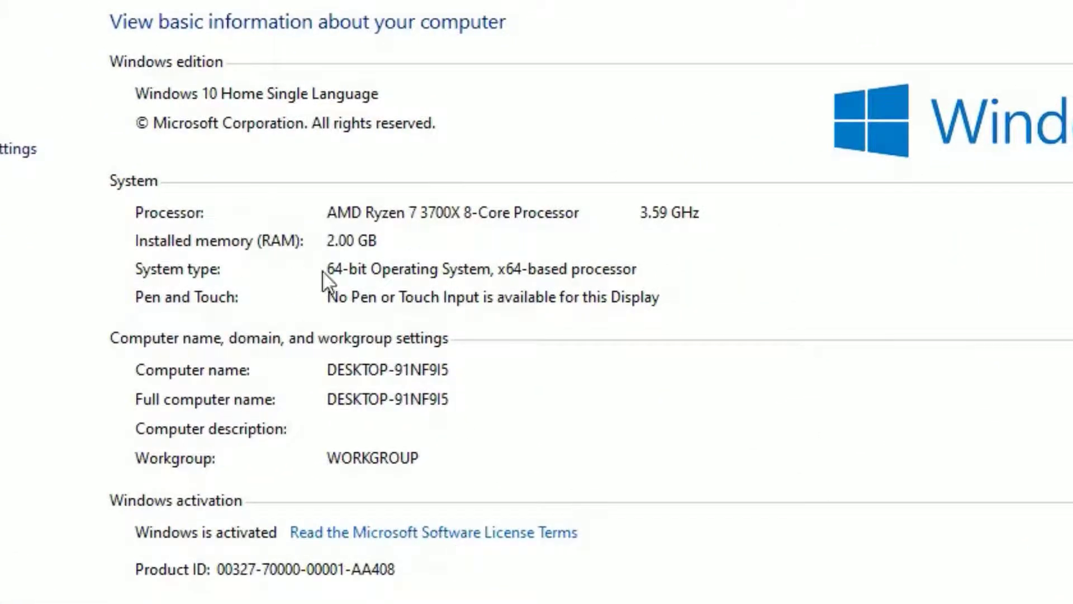
mouse_move(627, 292)
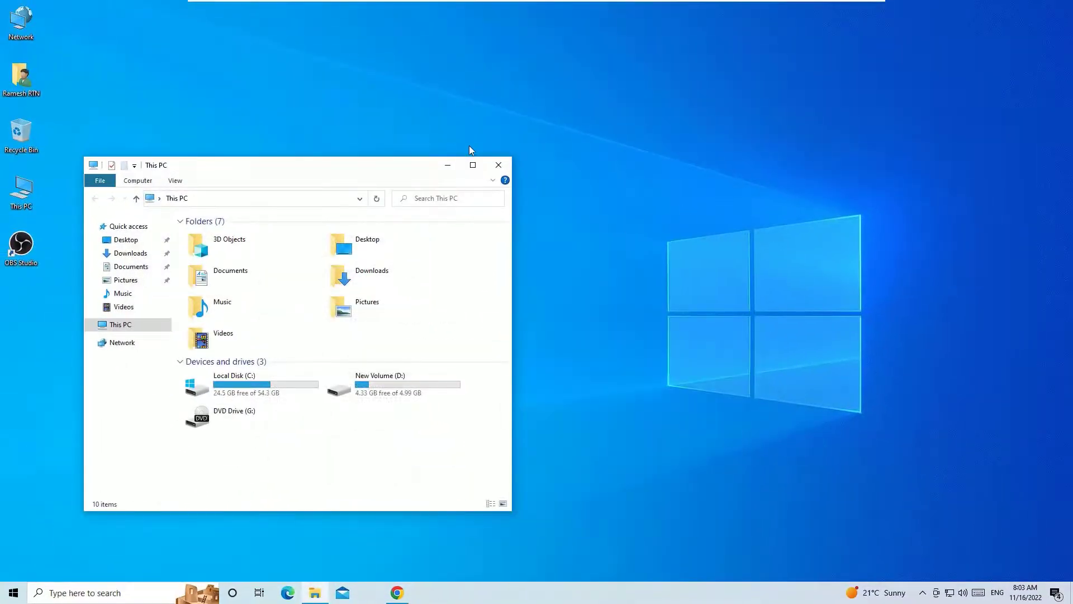
left_click(395, 592)
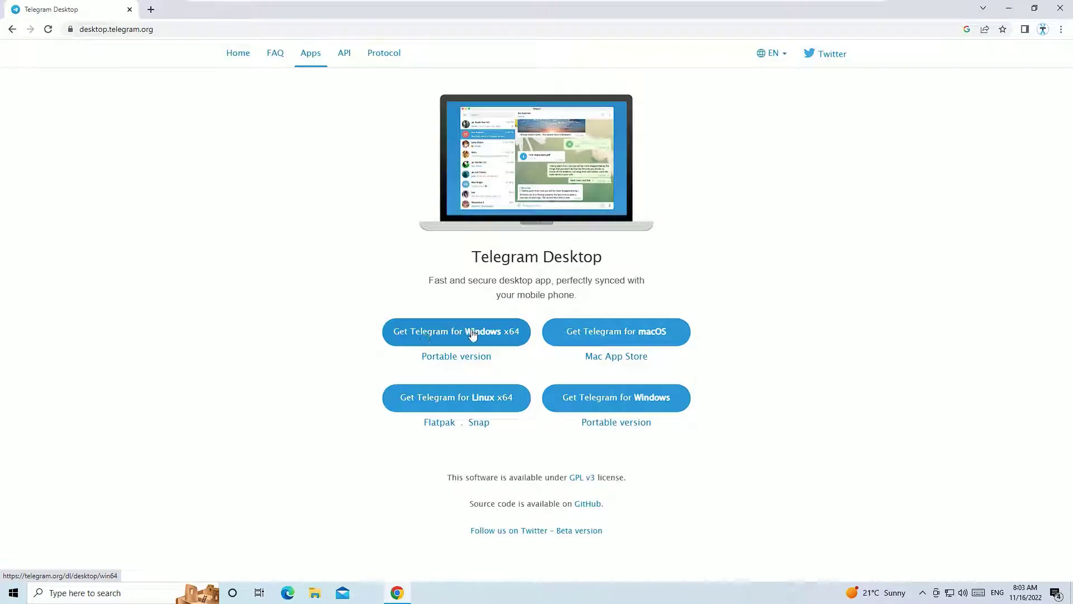
Download tsetup-x64.4.3.1.exe for Windows x64 and run it from the download bar
left_click(456, 332)
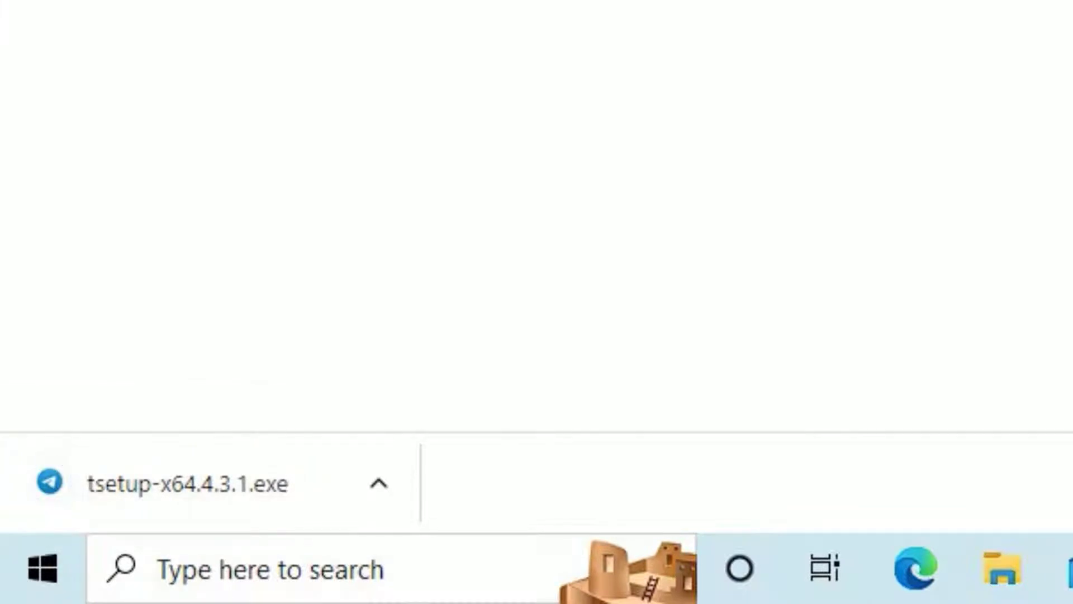
mouse_move(243, 517)
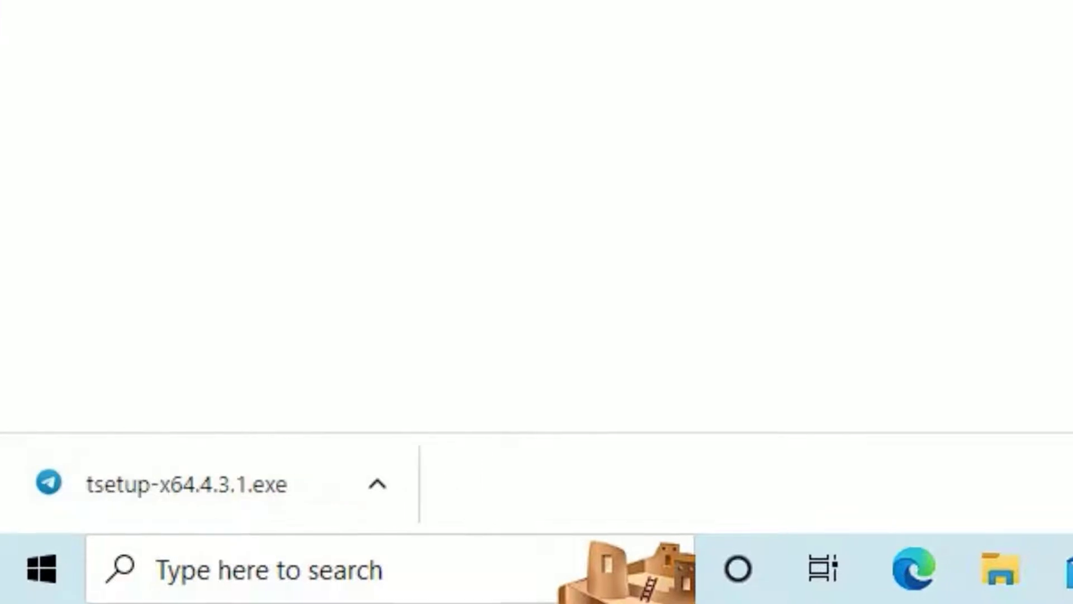
left_click(180, 483)
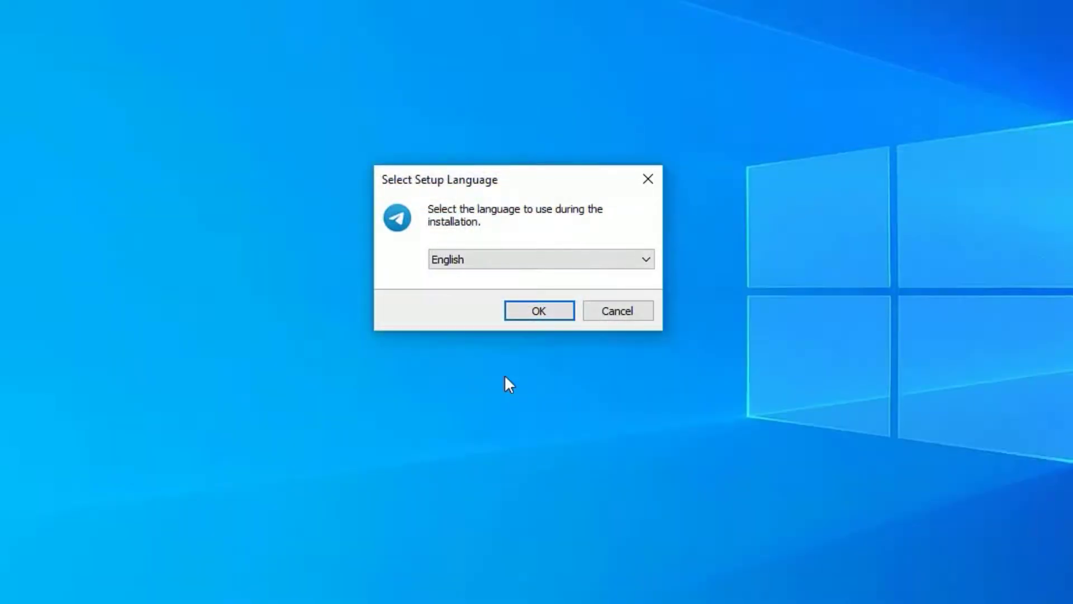
mouse_move(444, 310)
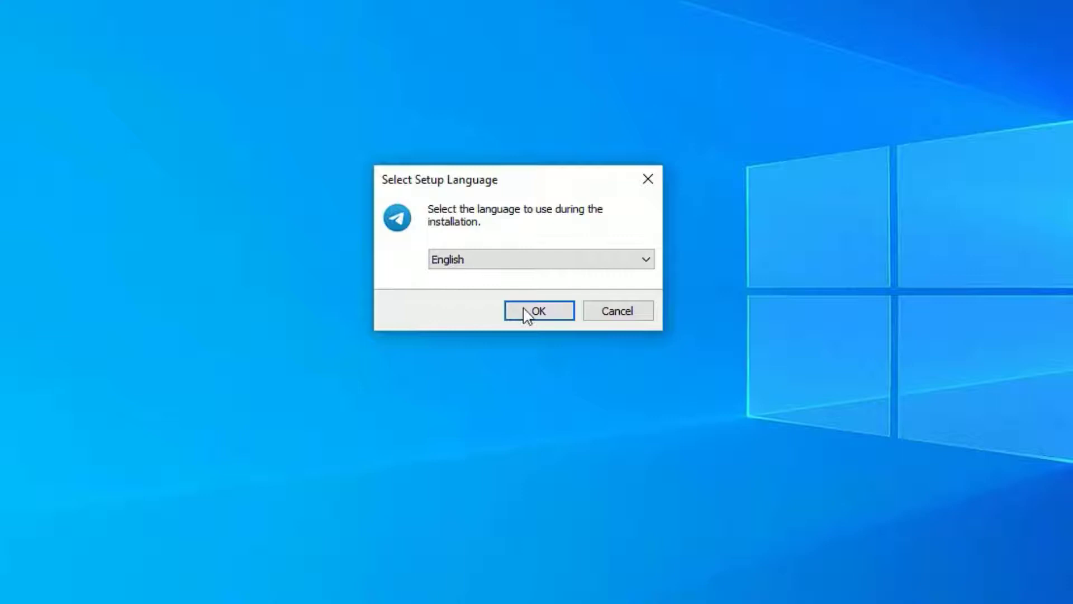
Choose English setup, keep the default install folder, and enable a desktop shortcut
left_click(539, 310)
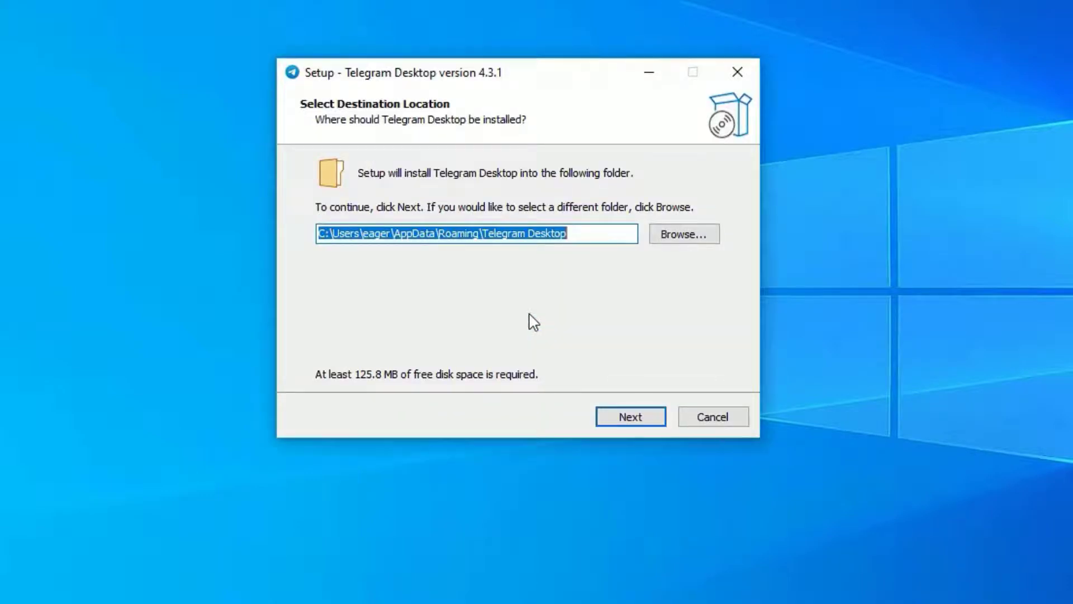
left_click(629, 416)
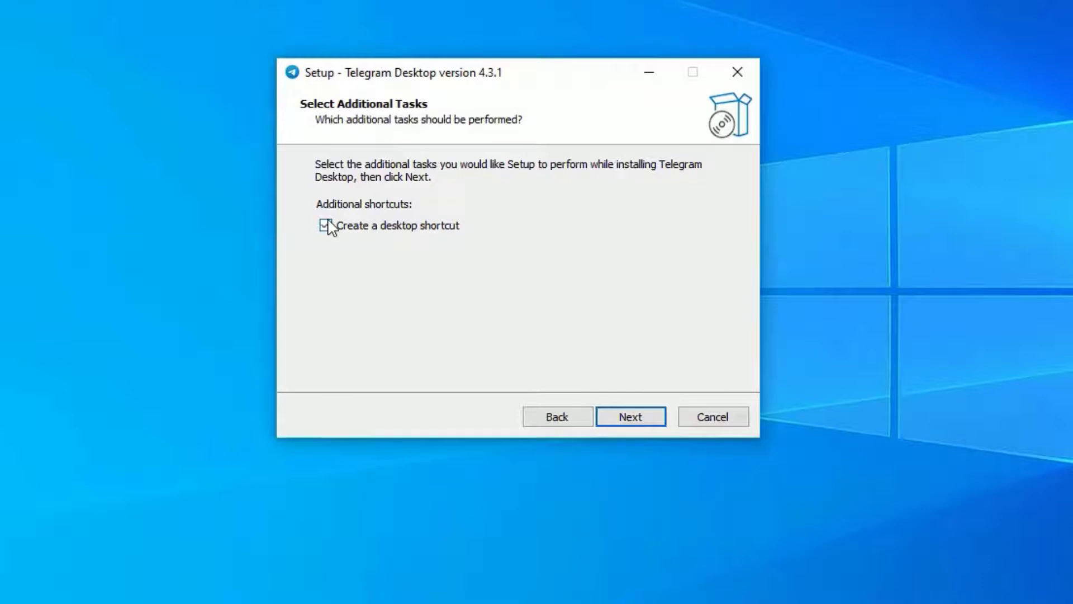
left_click(326, 226)
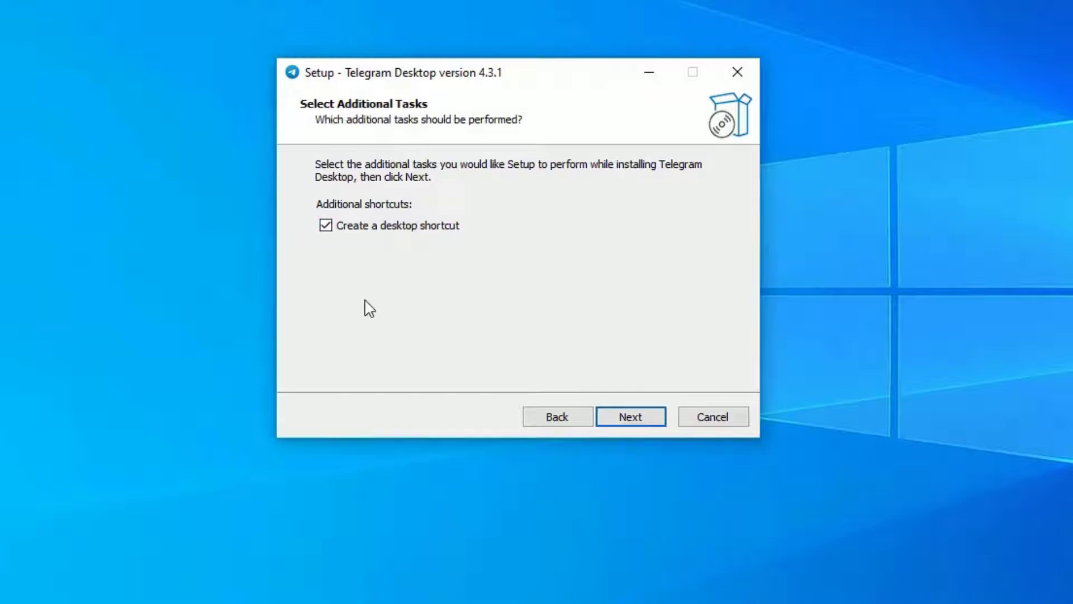
left_click(630, 415)
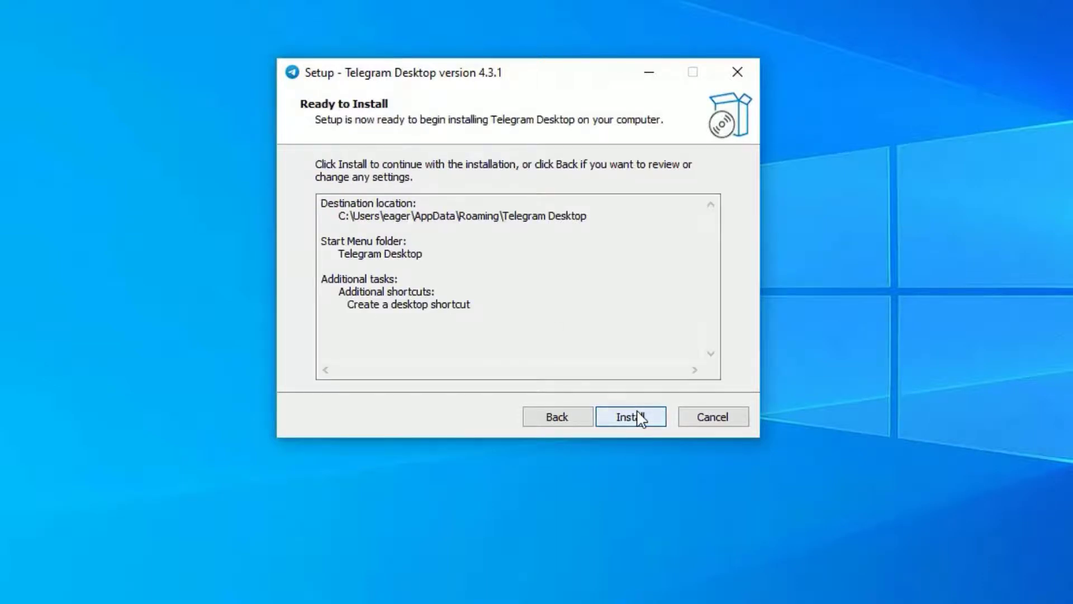
Install Telegram Desktop without auto-launch, then open it from the desktop shortcut
left_click(630, 415)
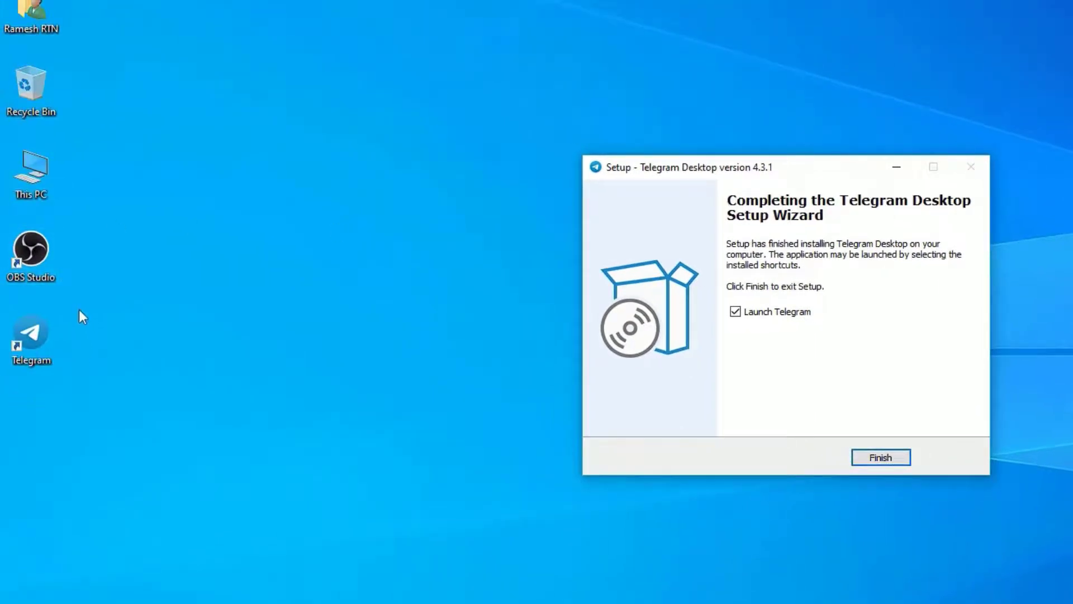
left_click(735, 311)
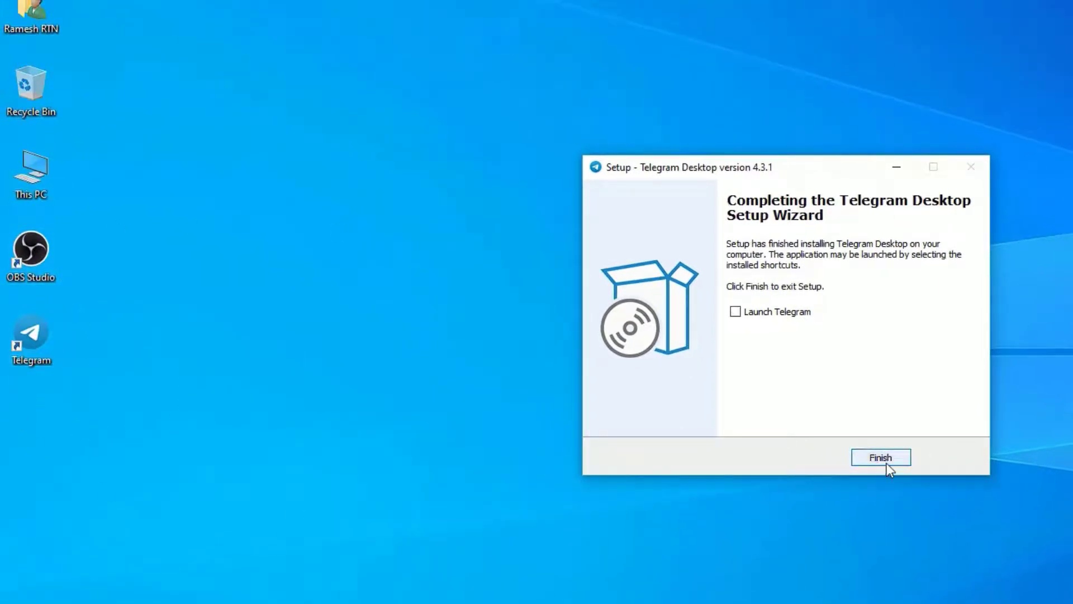
right_click(31, 335)
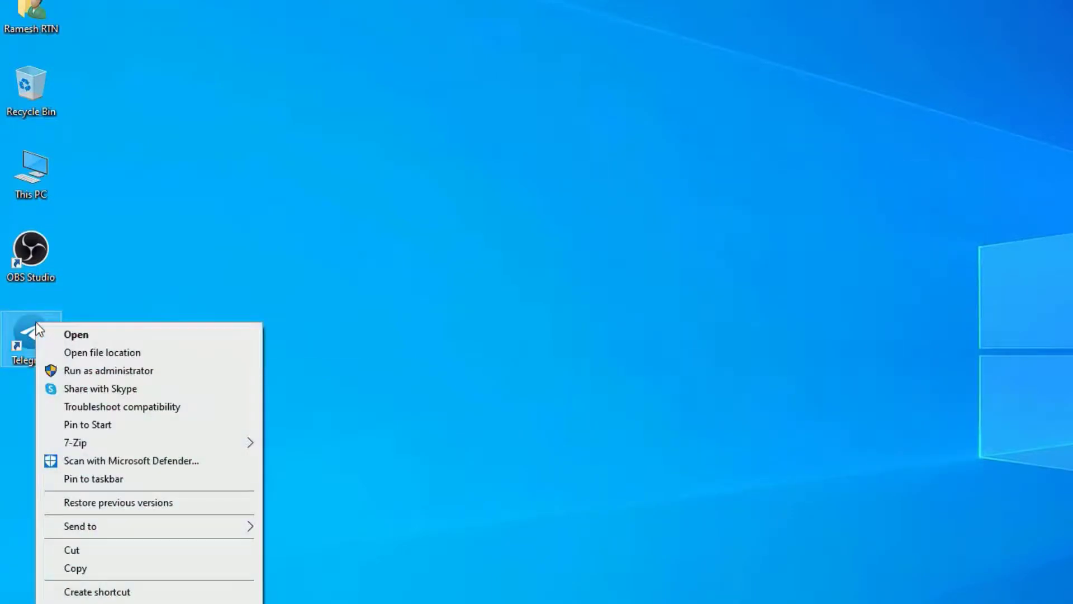
left_click(75, 334)
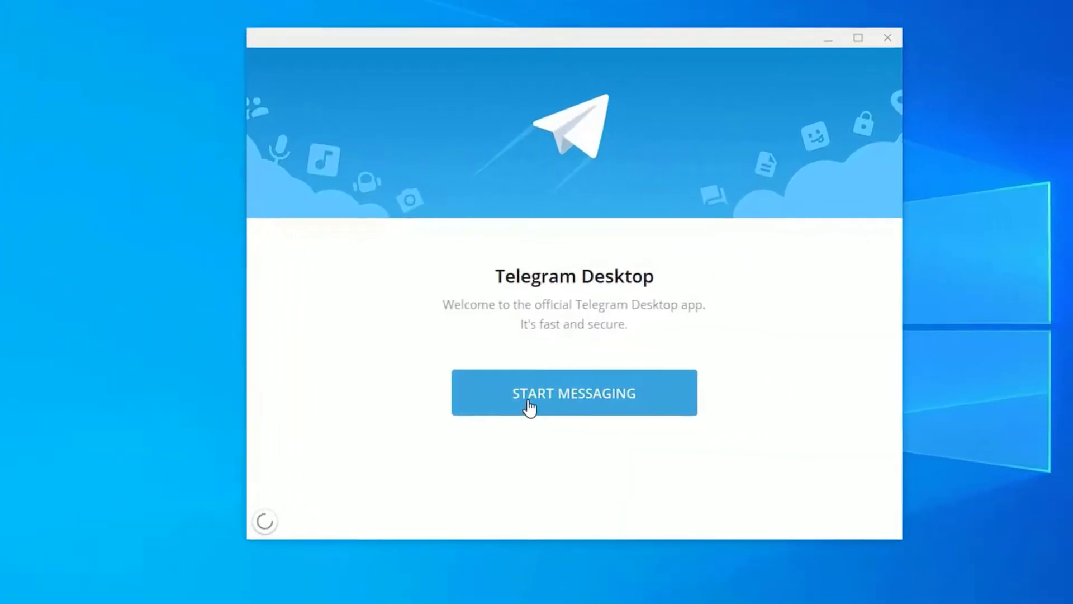
Start messaging, switch to phone-number login, enter the number, and request the code
left_click(573, 392)
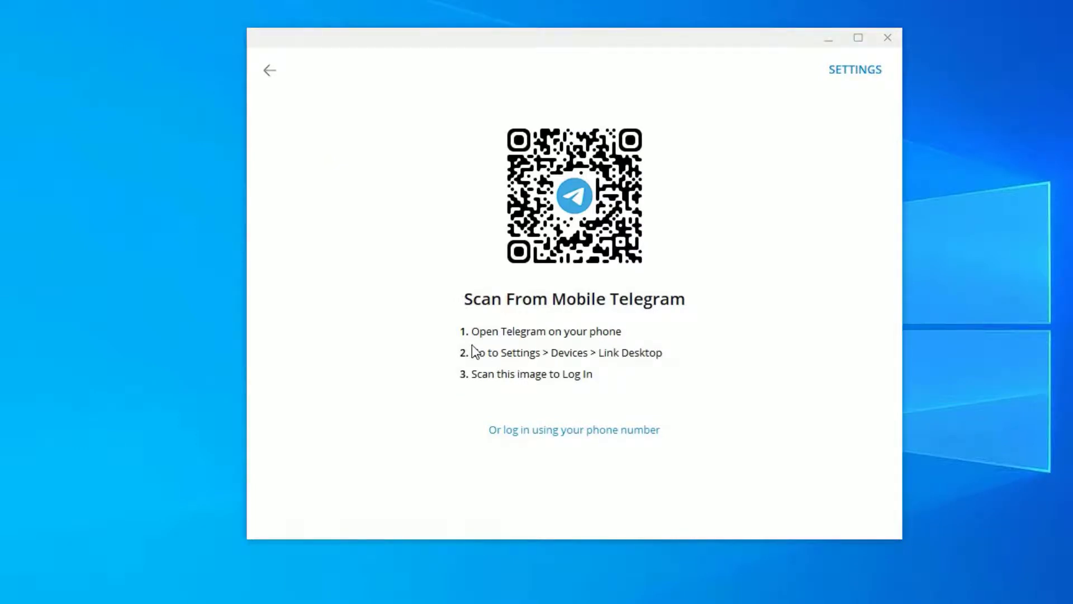
mouse_move(476, 363)
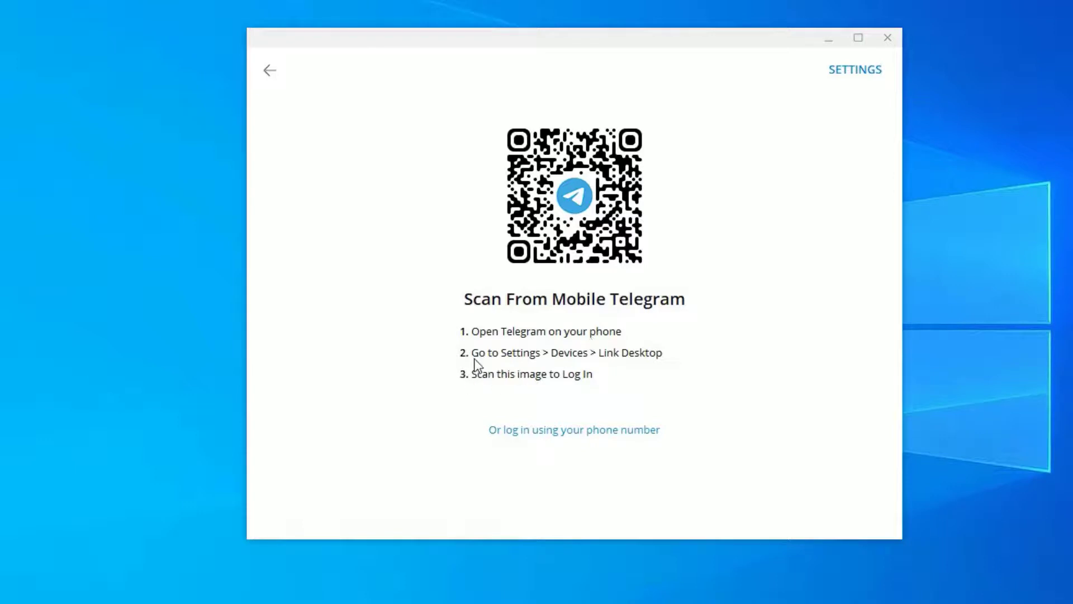
mouse_move(604, 359)
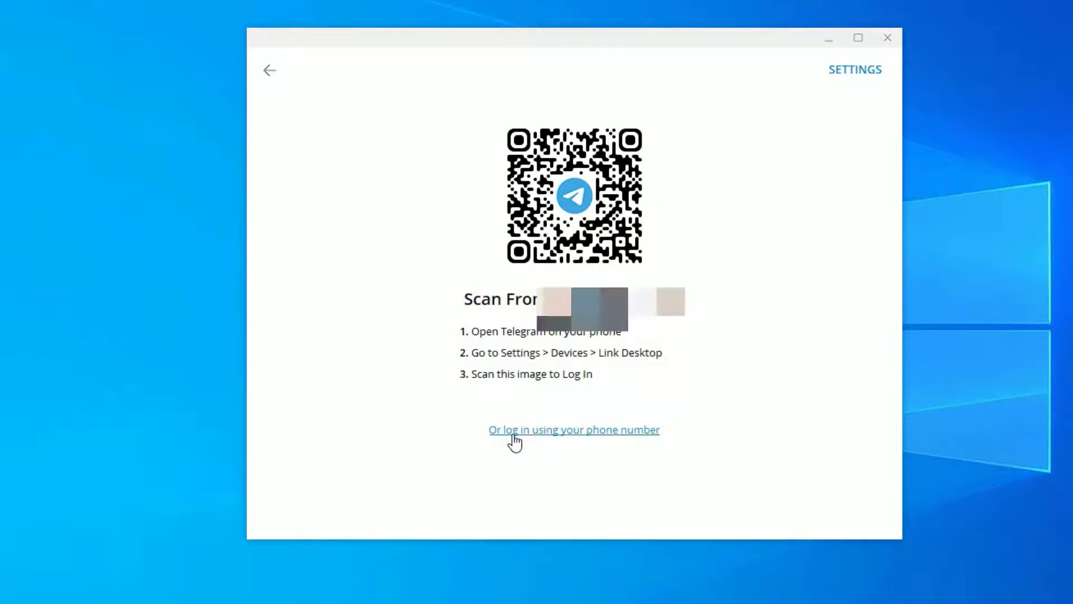
left_click(573, 429)
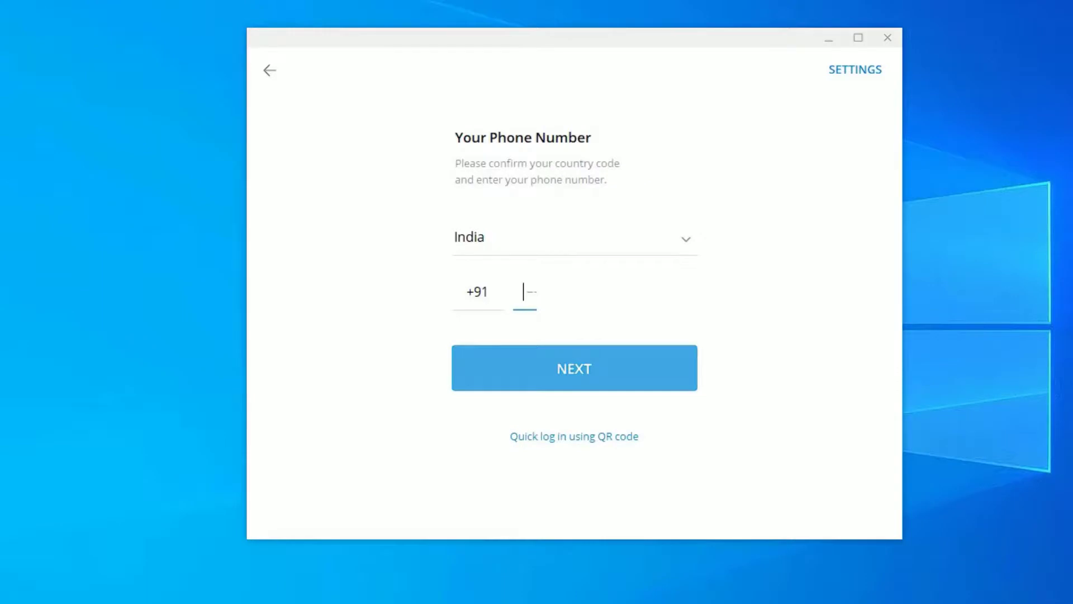
type("80")
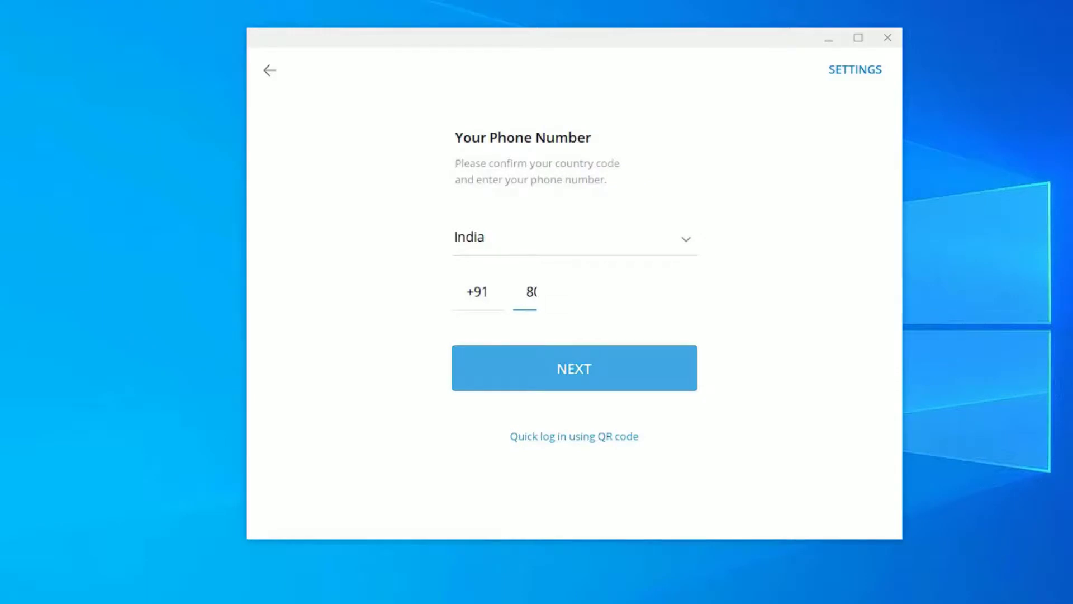
left_click(573, 367)
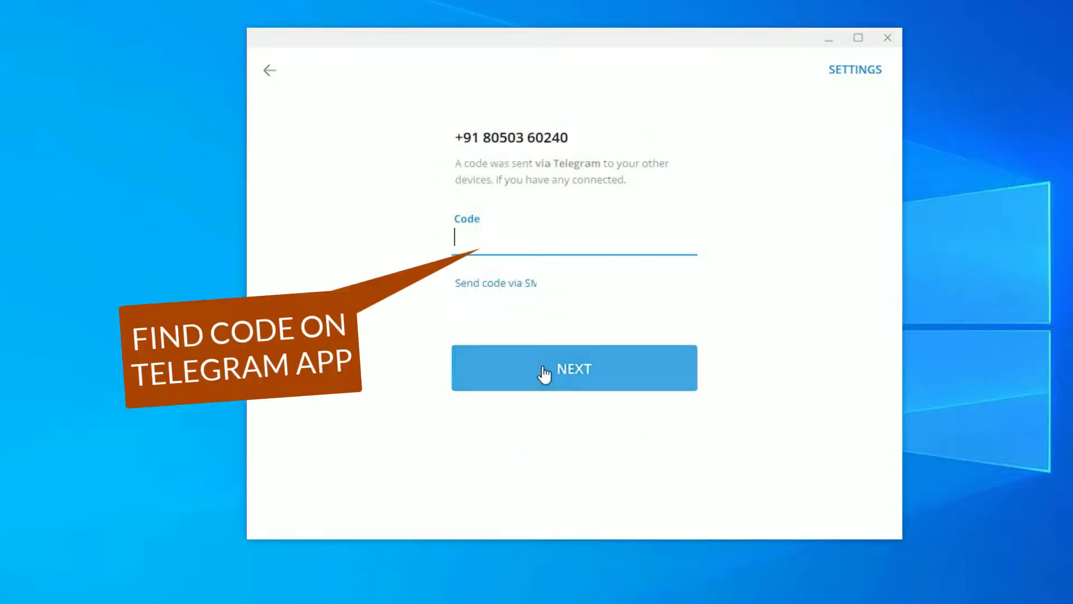